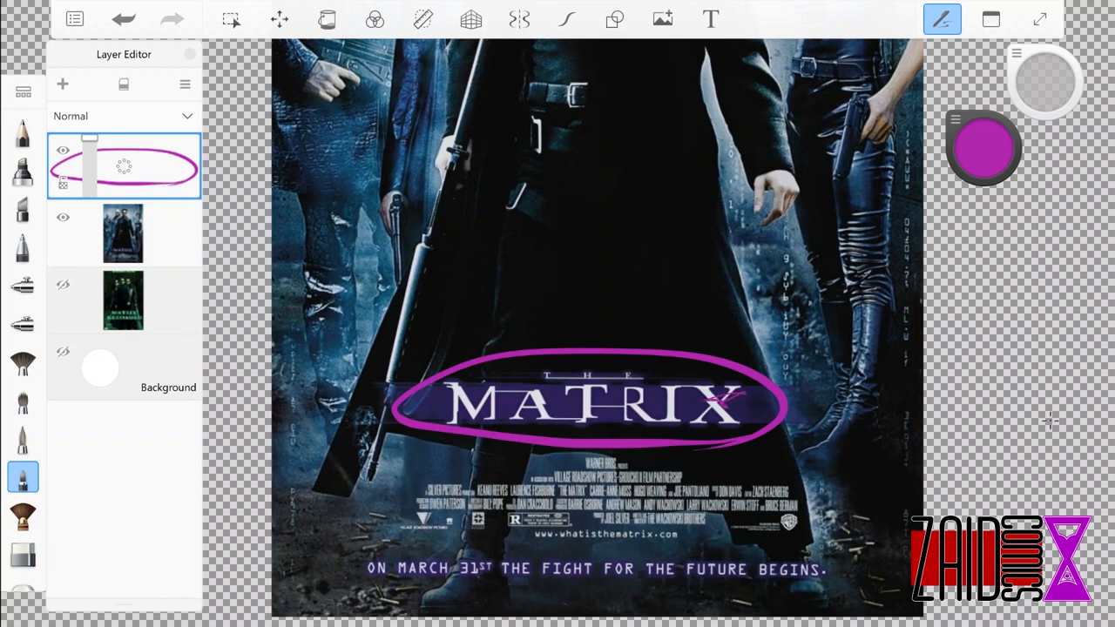
- Draw a purple marker stroke near the MATRIX title lettering
left_click_drag(590, 383, 582, 440)
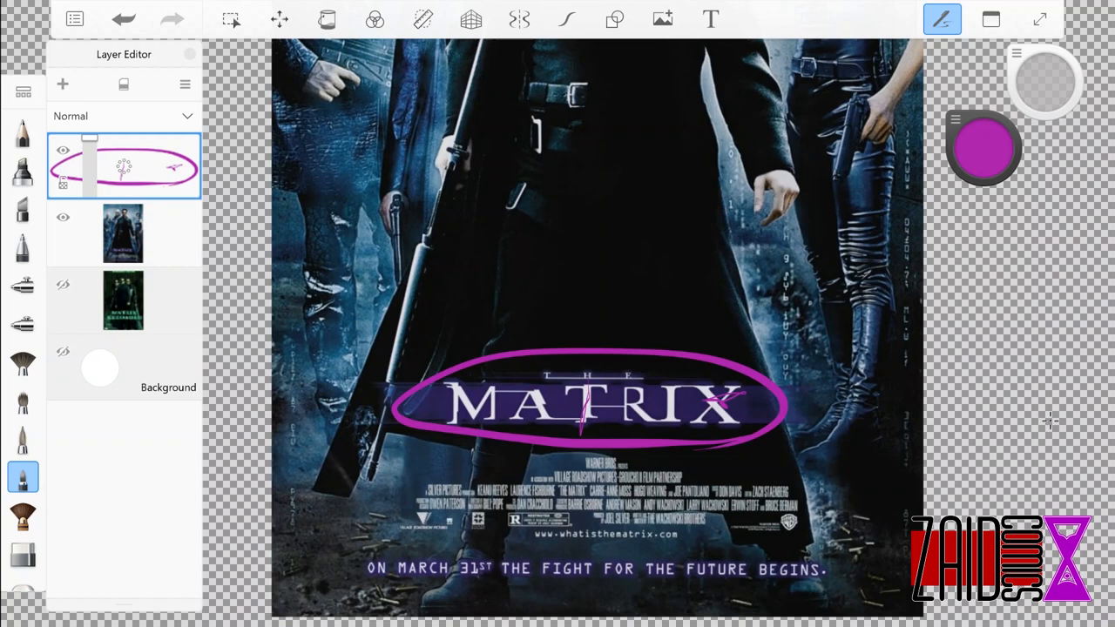
mouse_move(1052, 427)
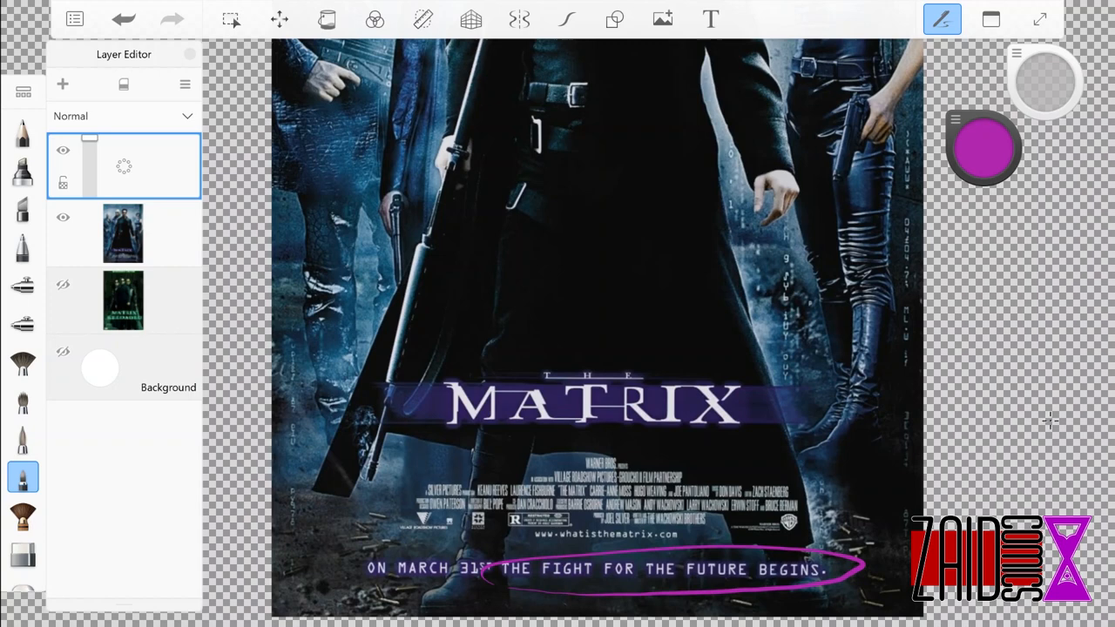
- Add two purple strokes near the bottom tagline, sweeping toward the lower left
left_click_drag(409, 585, 549, 592)
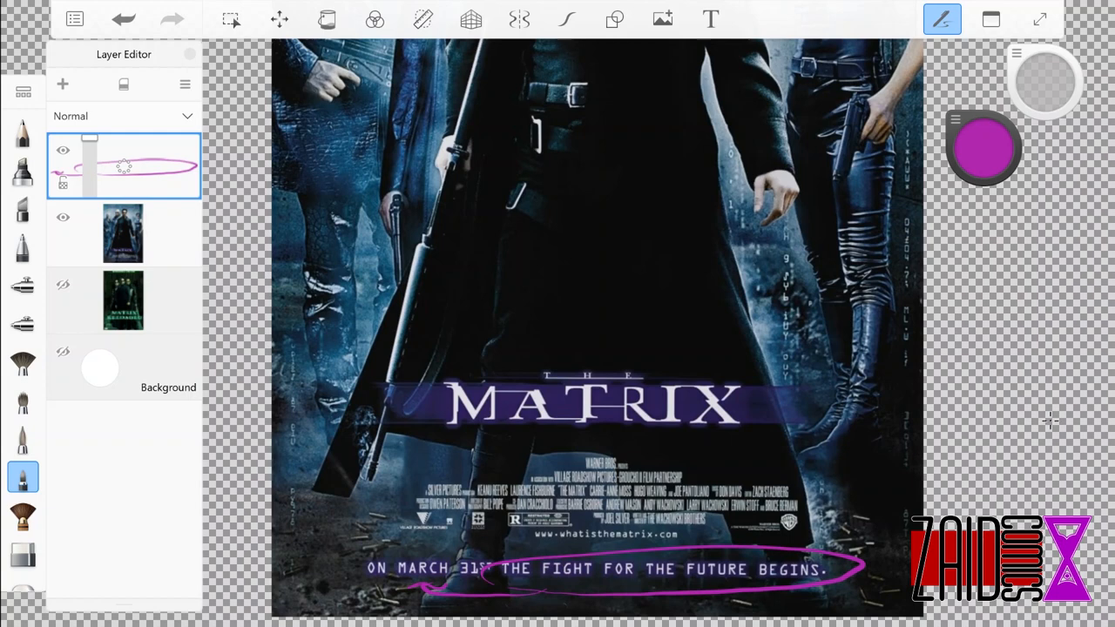
left_click_drag(470, 538, 535, 547)
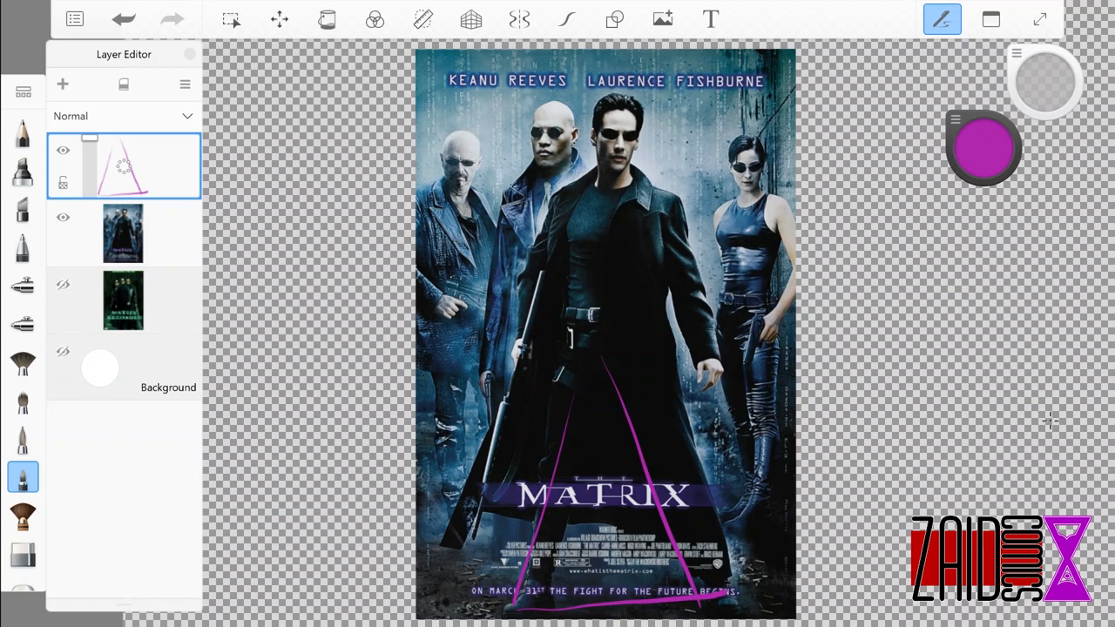
- Erase the purple triangle strokes along the poster's lower edge
left_click_drag(488, 599, 744, 610)
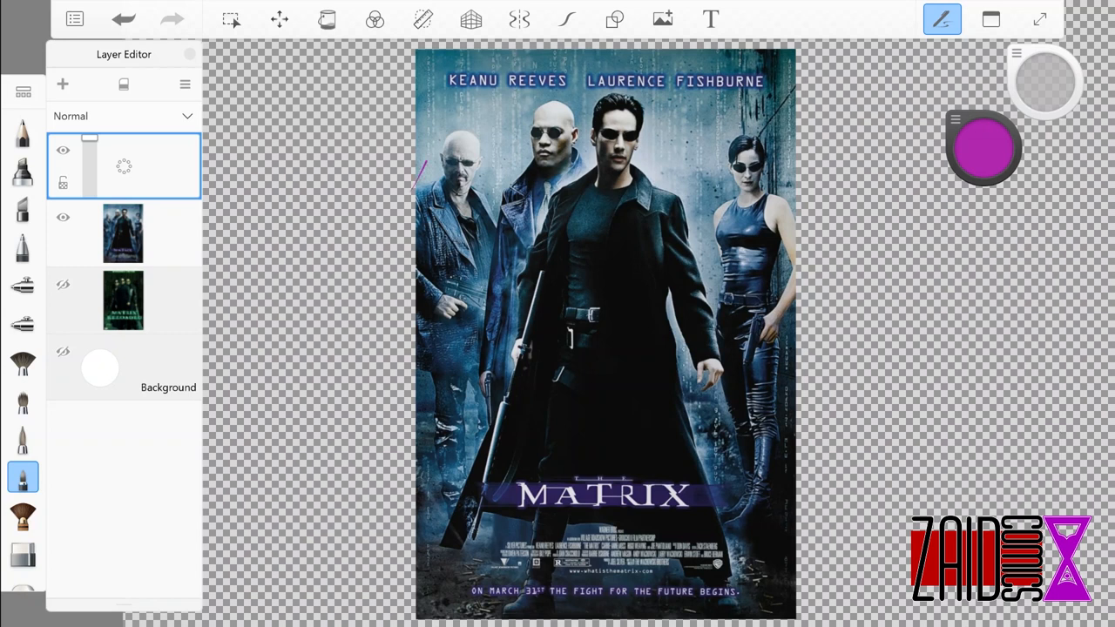
- Loop purple strokes around the characters' heads and down across the figures
left_click_drag(427, 157, 497, 218)
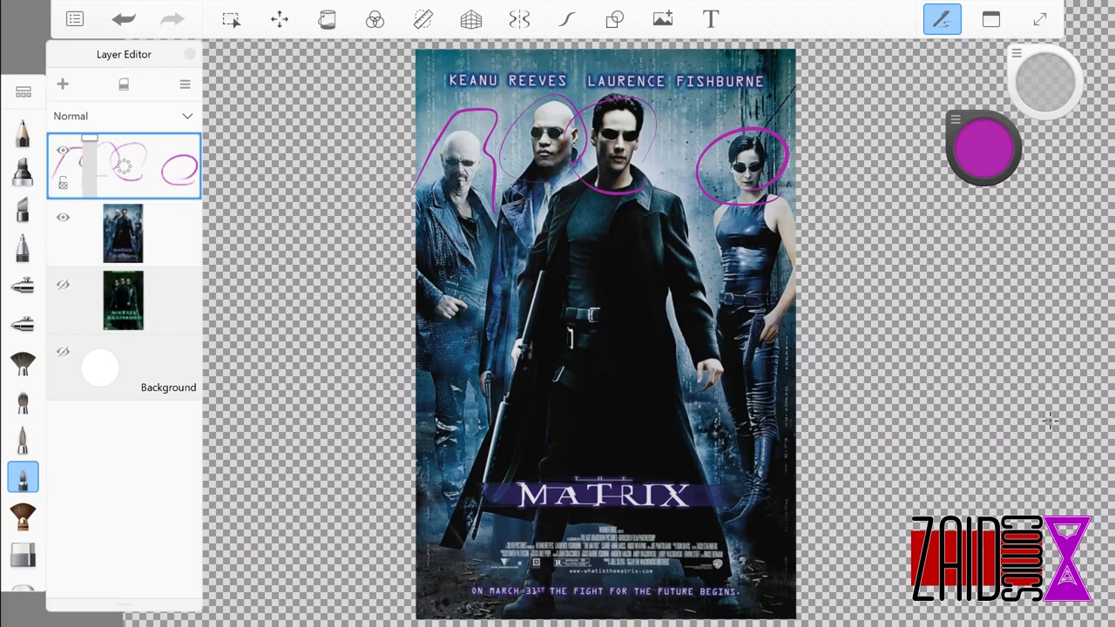
left_click_drag(518, 183, 632, 188)
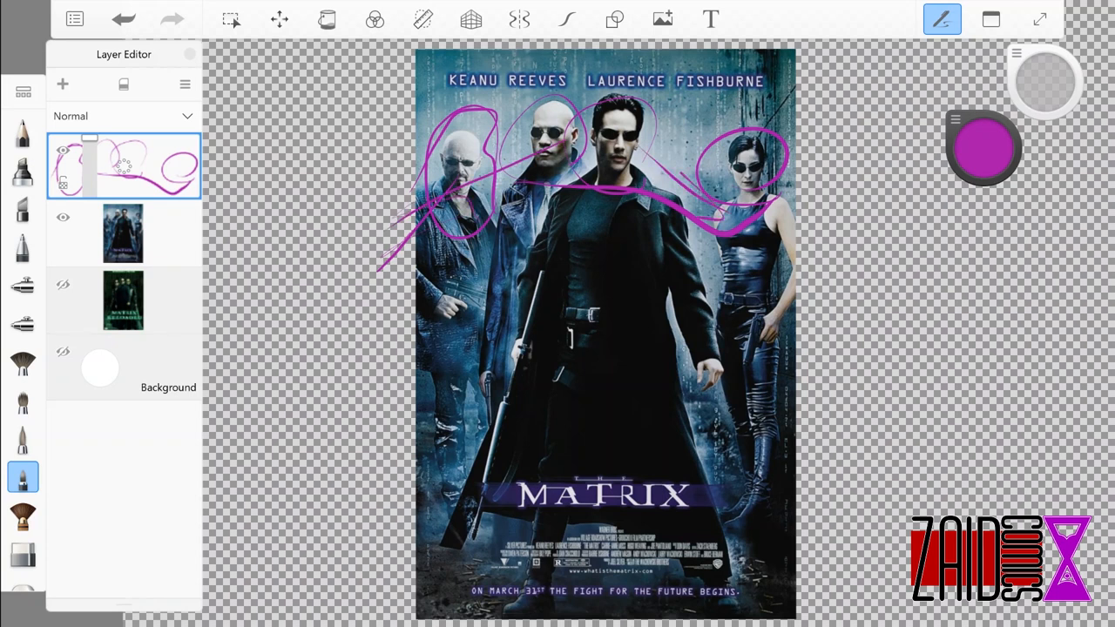
left_click_drag(583, 69, 601, 340)
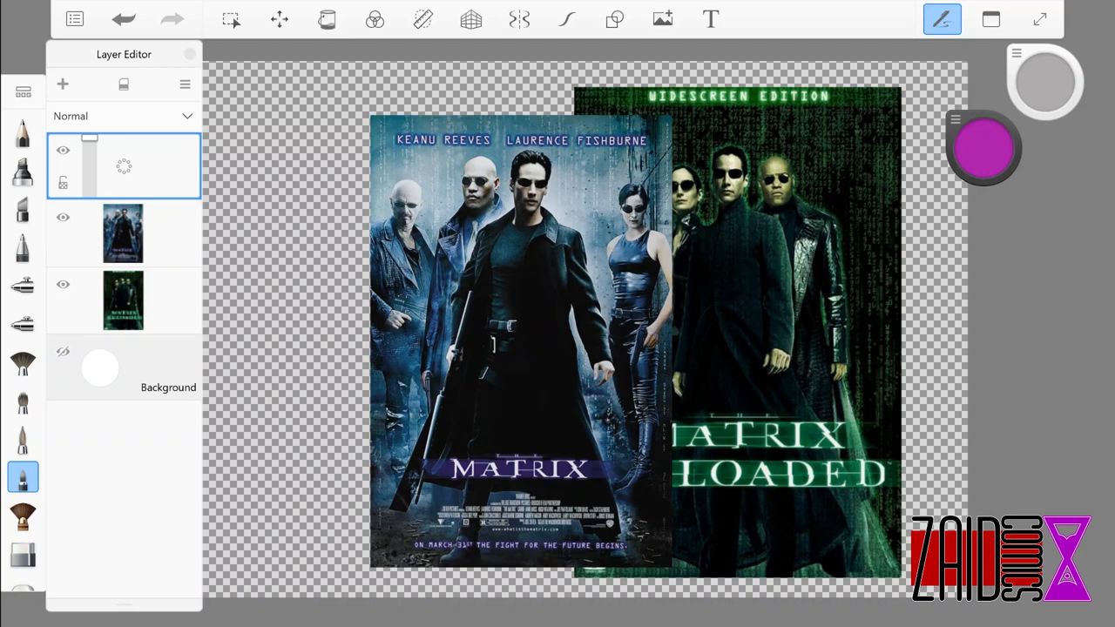
mouse_move(1049, 422)
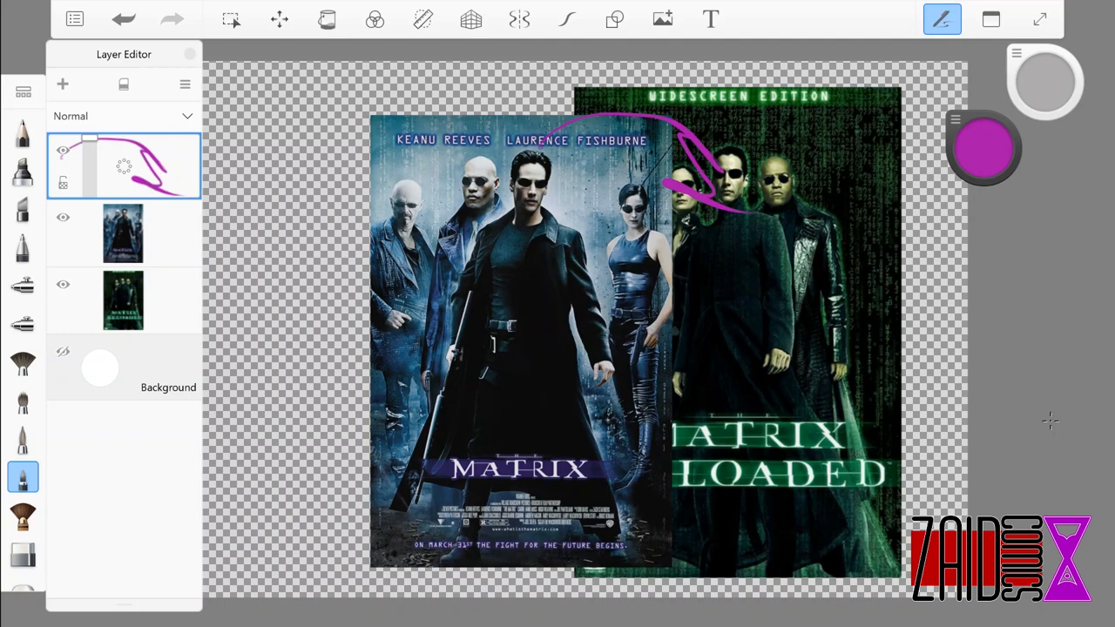
- Clear the purple marks and enlarge the Matrix poster on the canvas
left_click_drag(566, 427, 740, 396)
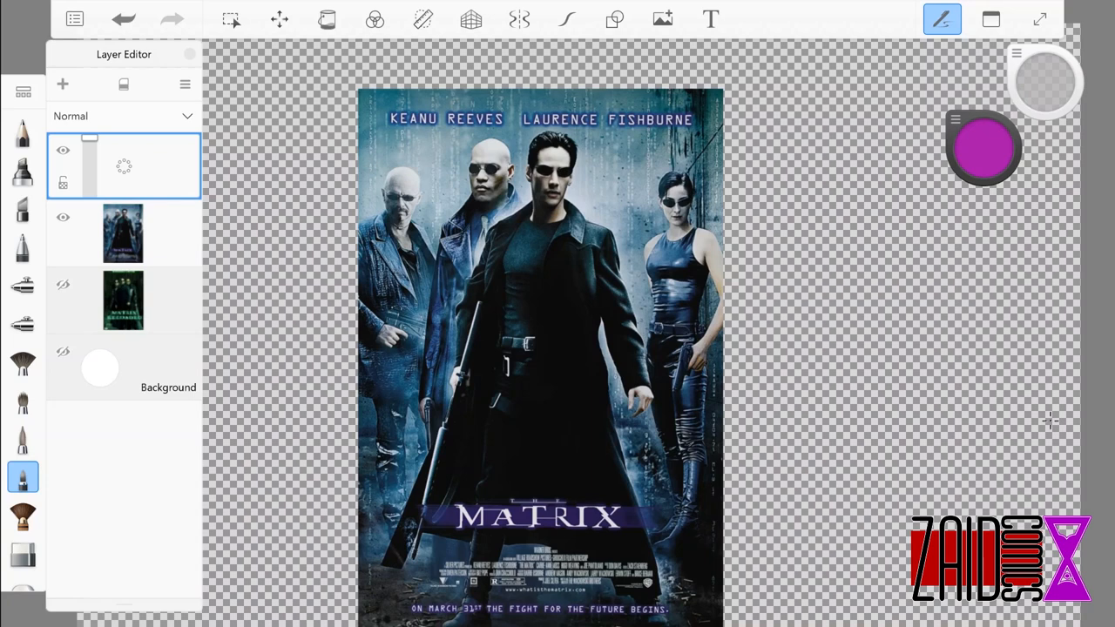
- Reposition the Matrix Reloaded poster on the canvas with the original hidden
left_click_drag(544, 222, 627, 566)
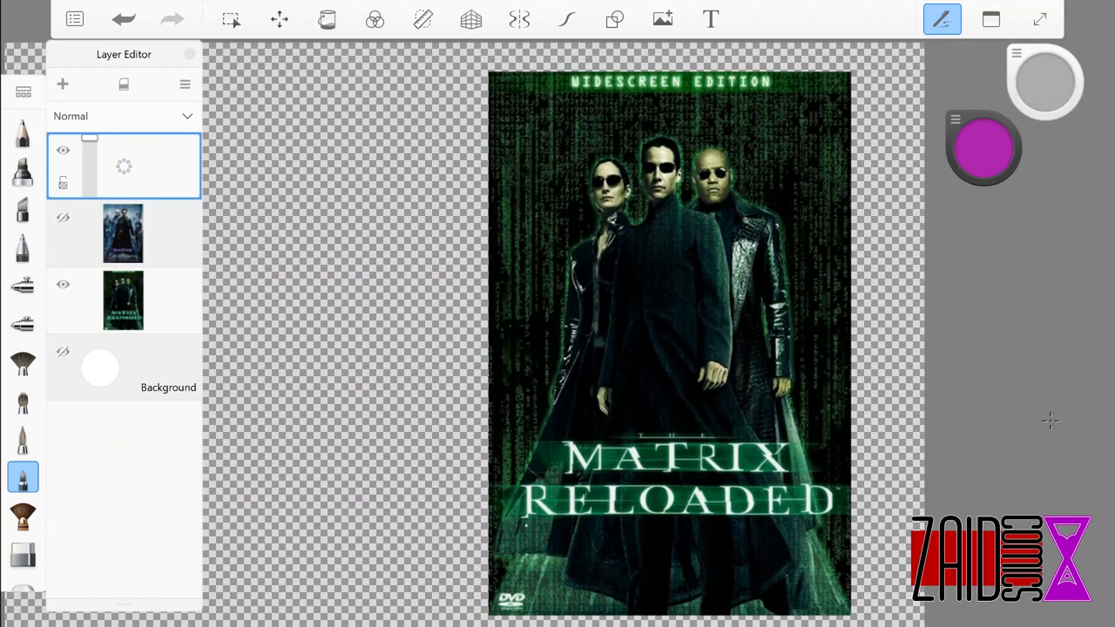
- Draw vertical purple lines over the green code on the Reloaded poster's edges
left_click_drag(522, 566, 784, 584)
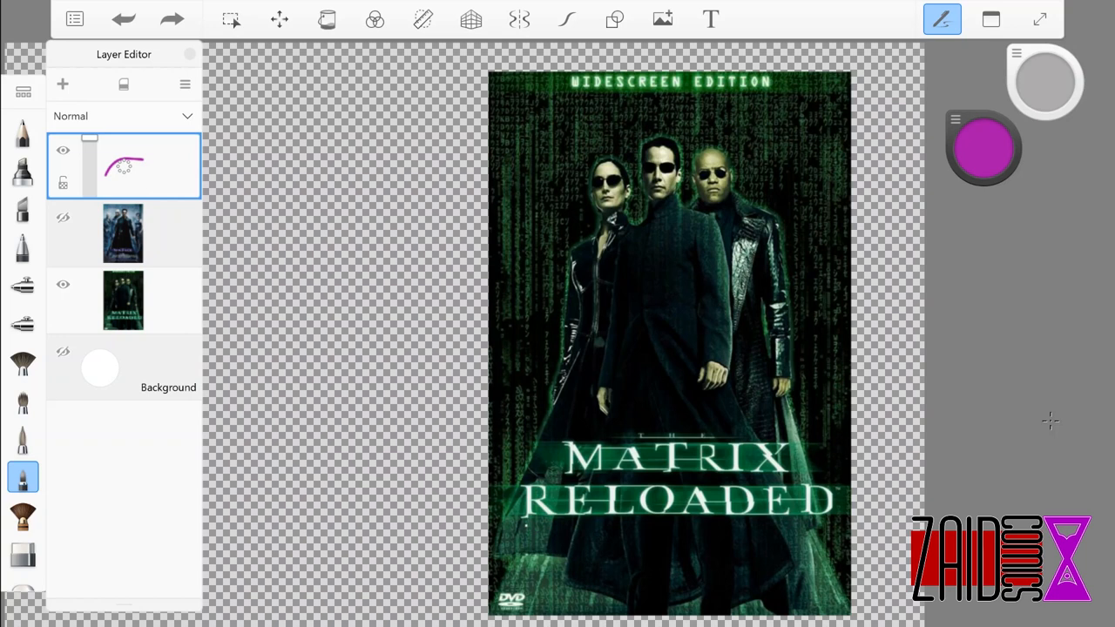
left_click_drag(536, 113, 549, 392)
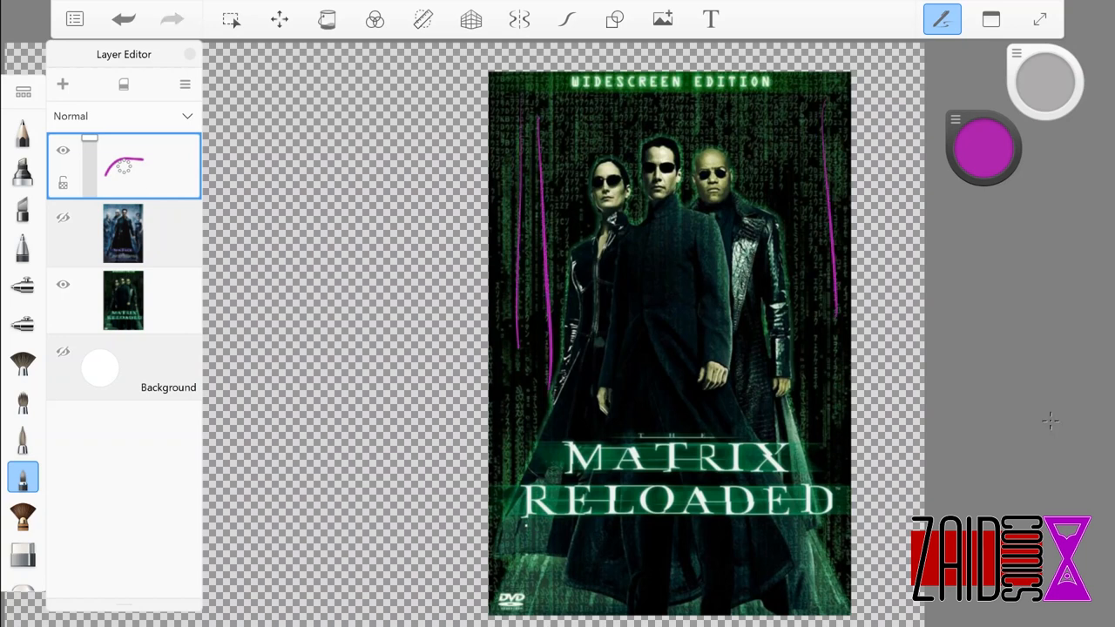